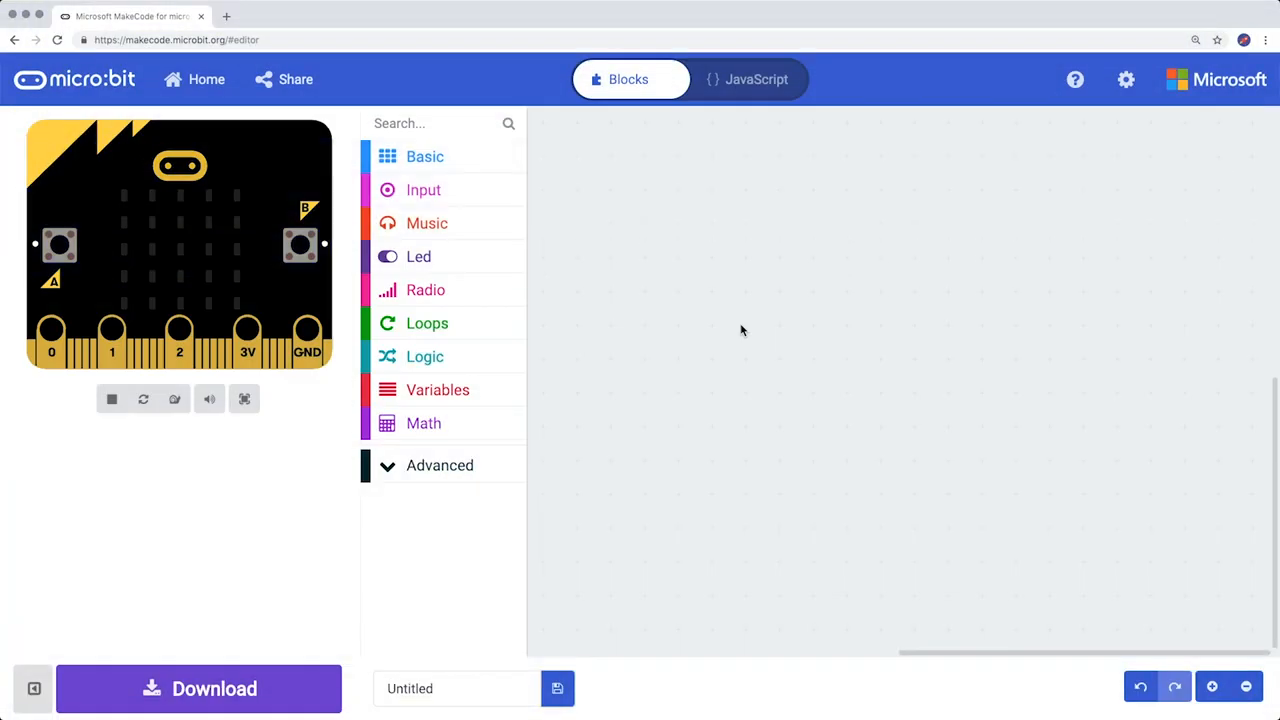
mouse_move(702, 262)
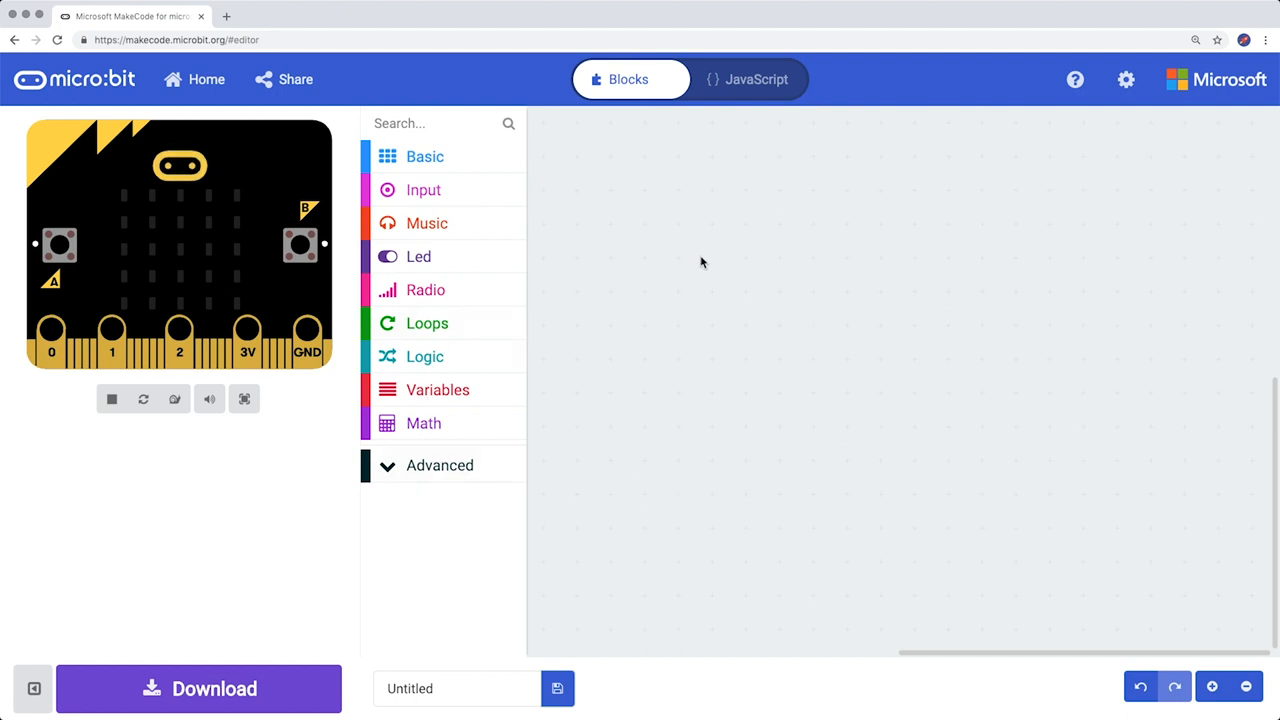
mouse_move(482, 196)
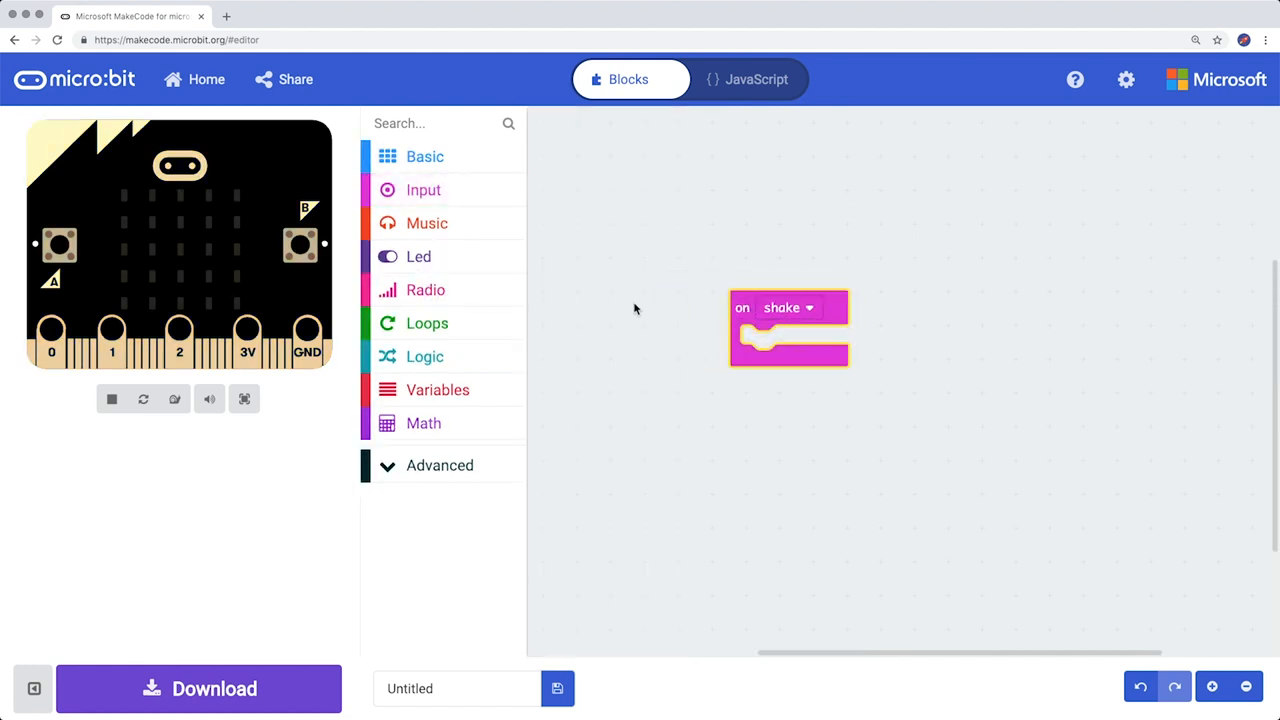
Make a new variable named tool from the Variables category.
left_click(438, 388)
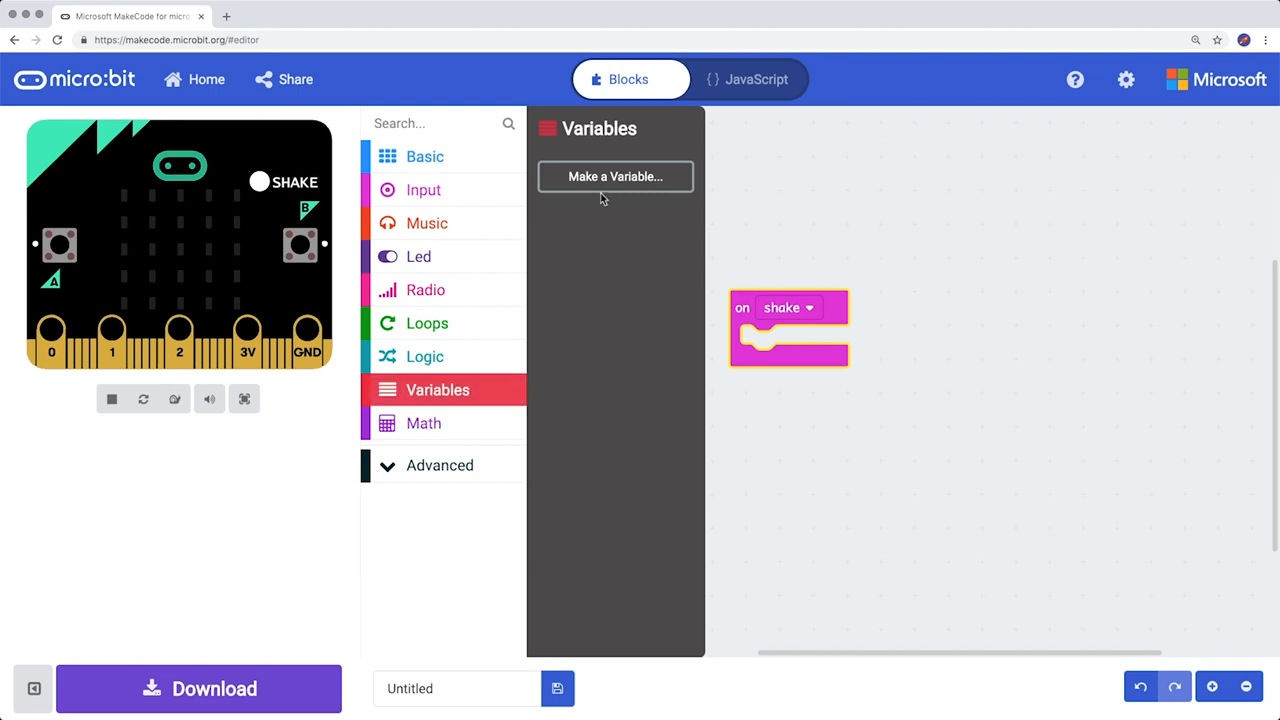
left_click(616, 176)
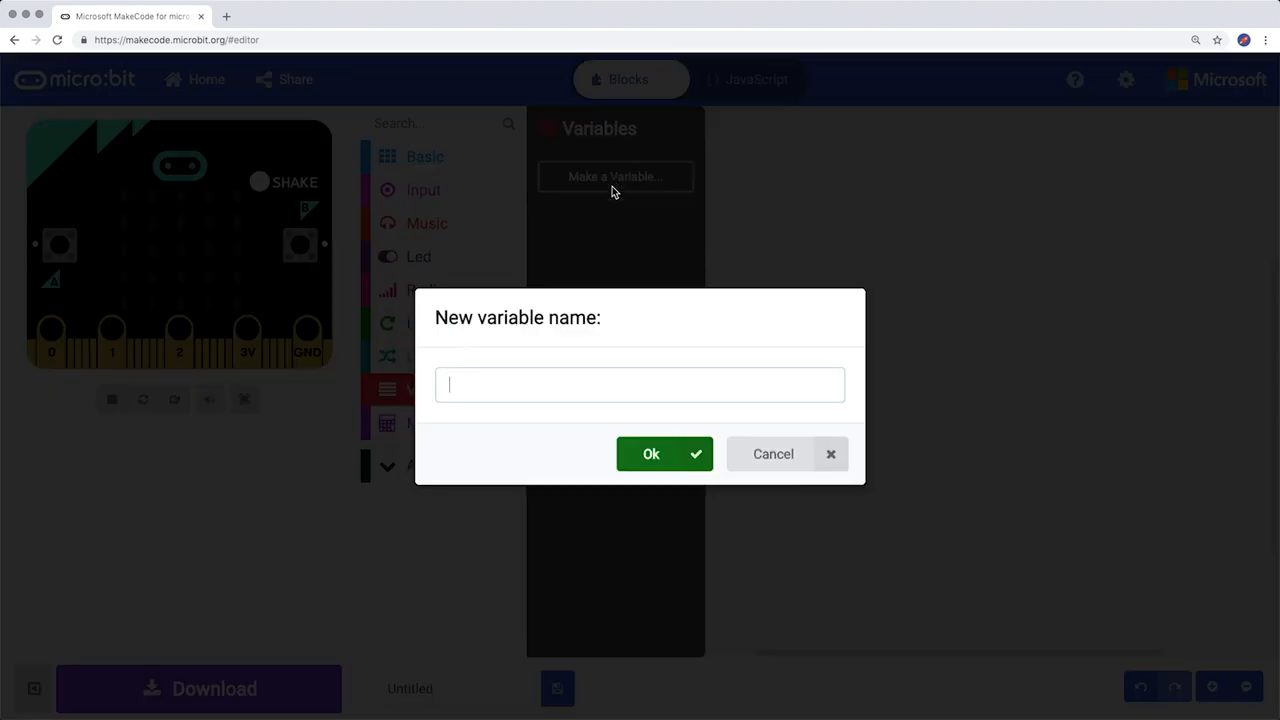
type("tool")
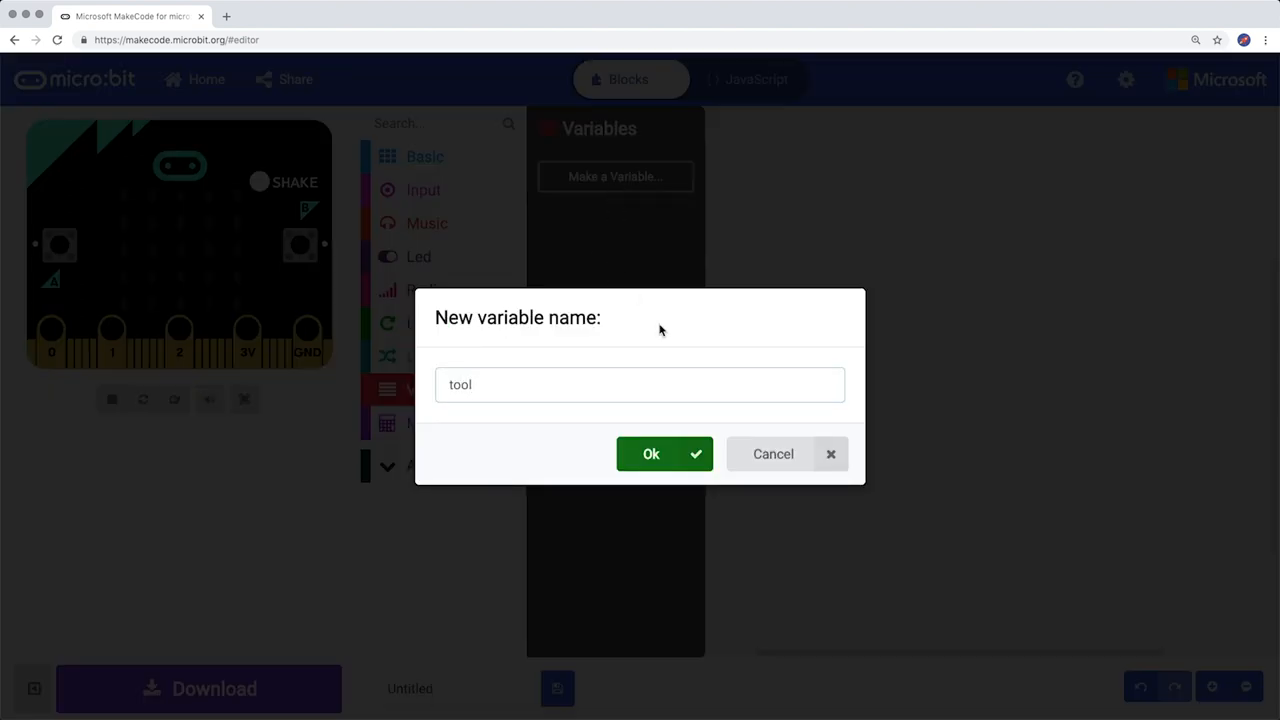
left_click(650, 452)
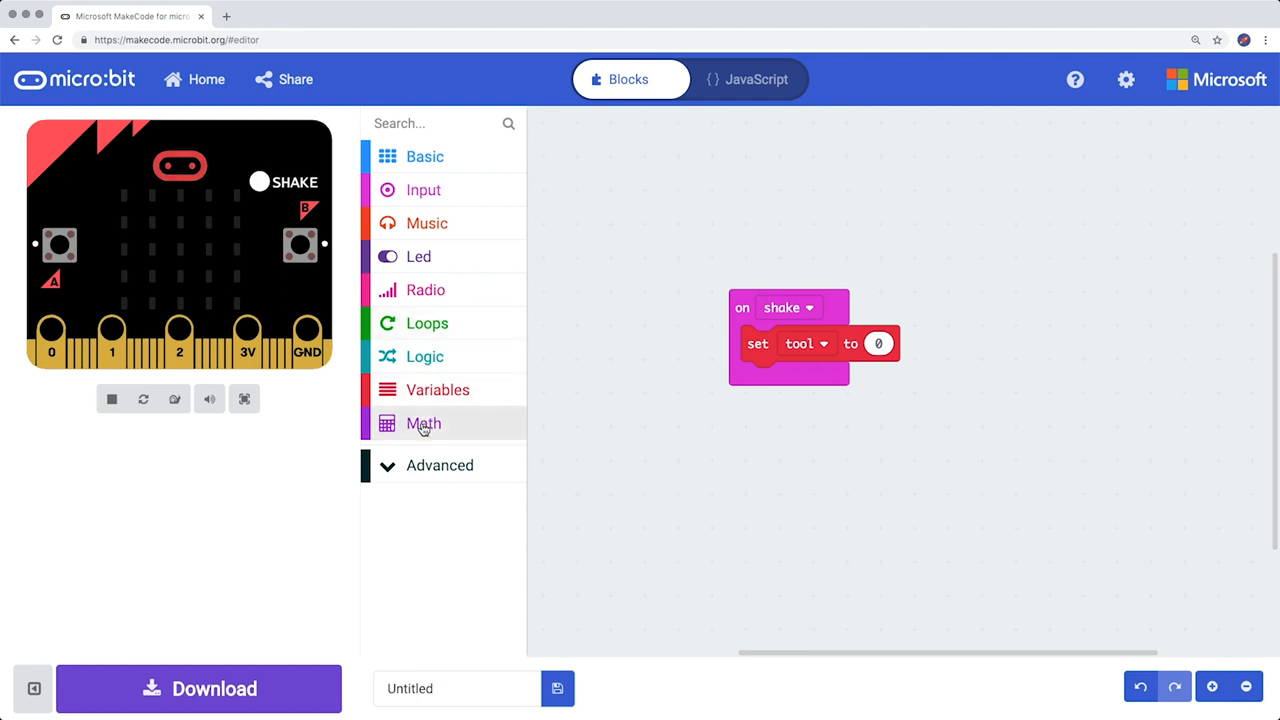
Set tool to 'pick random 0 to 2' inside the on shake block.
left_click(424, 424)
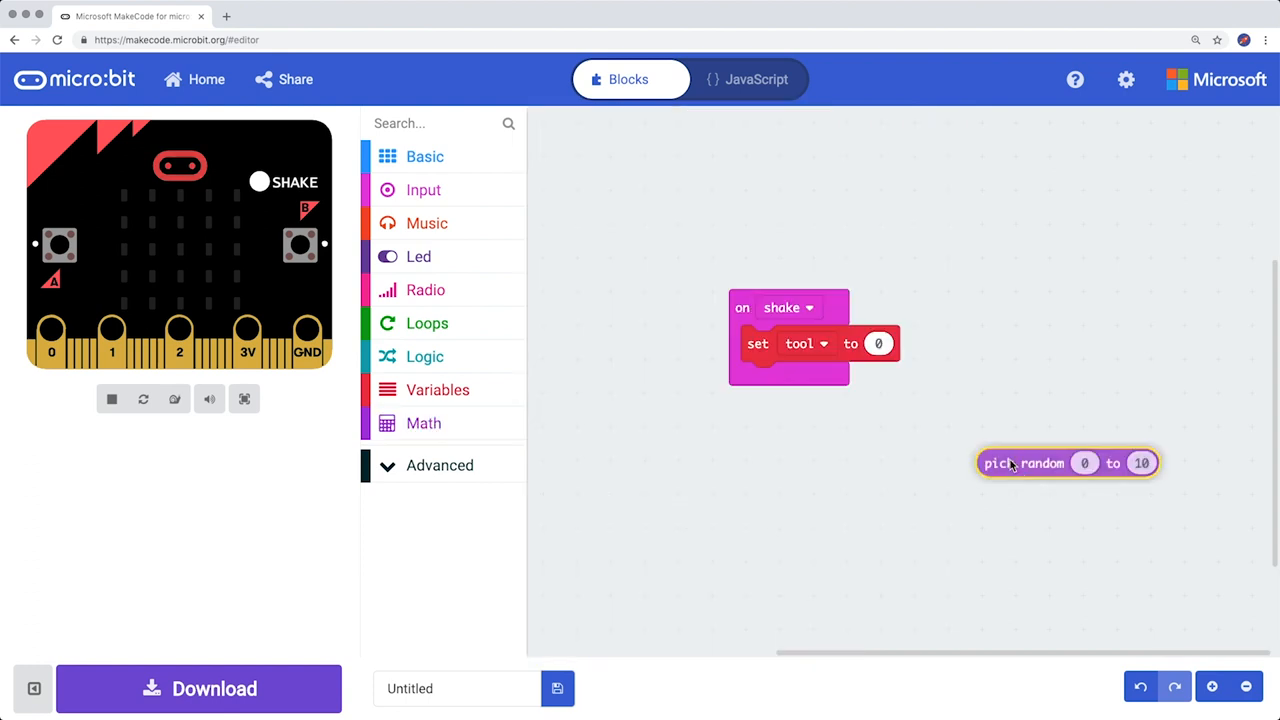
left_click_drag(1020, 462, 900, 344)
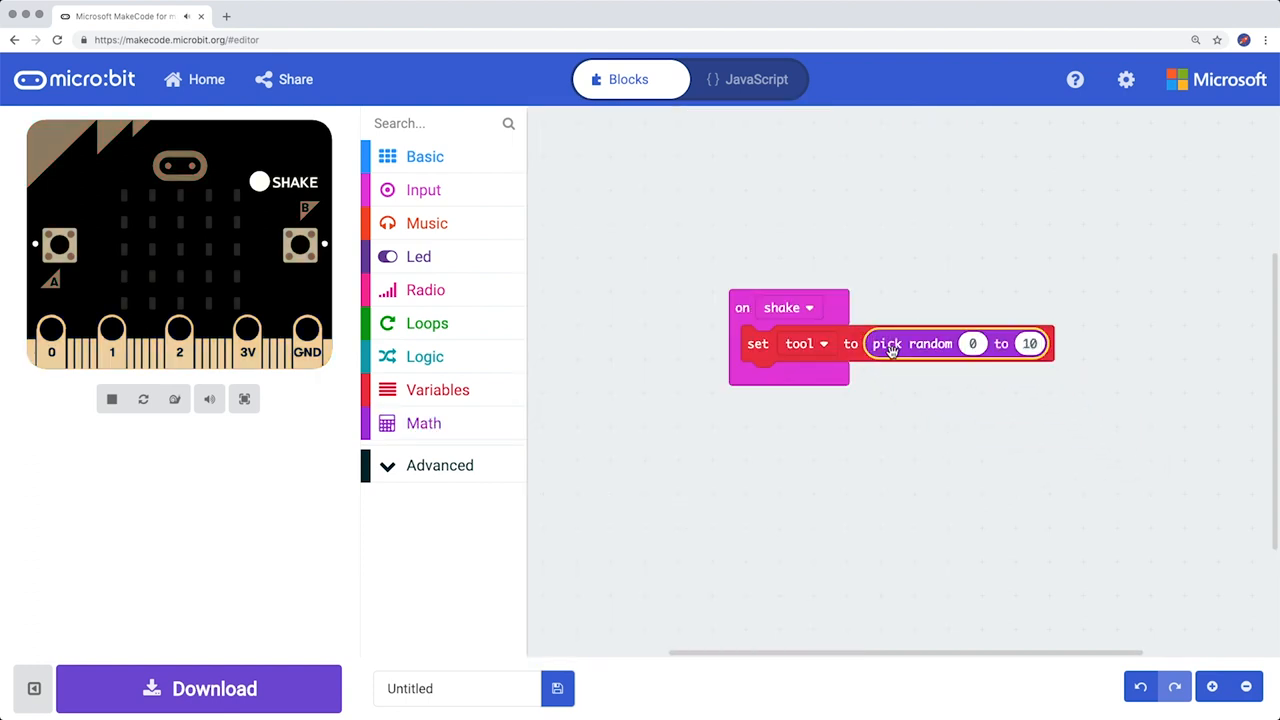
left_click(1148, 368)
type("2")
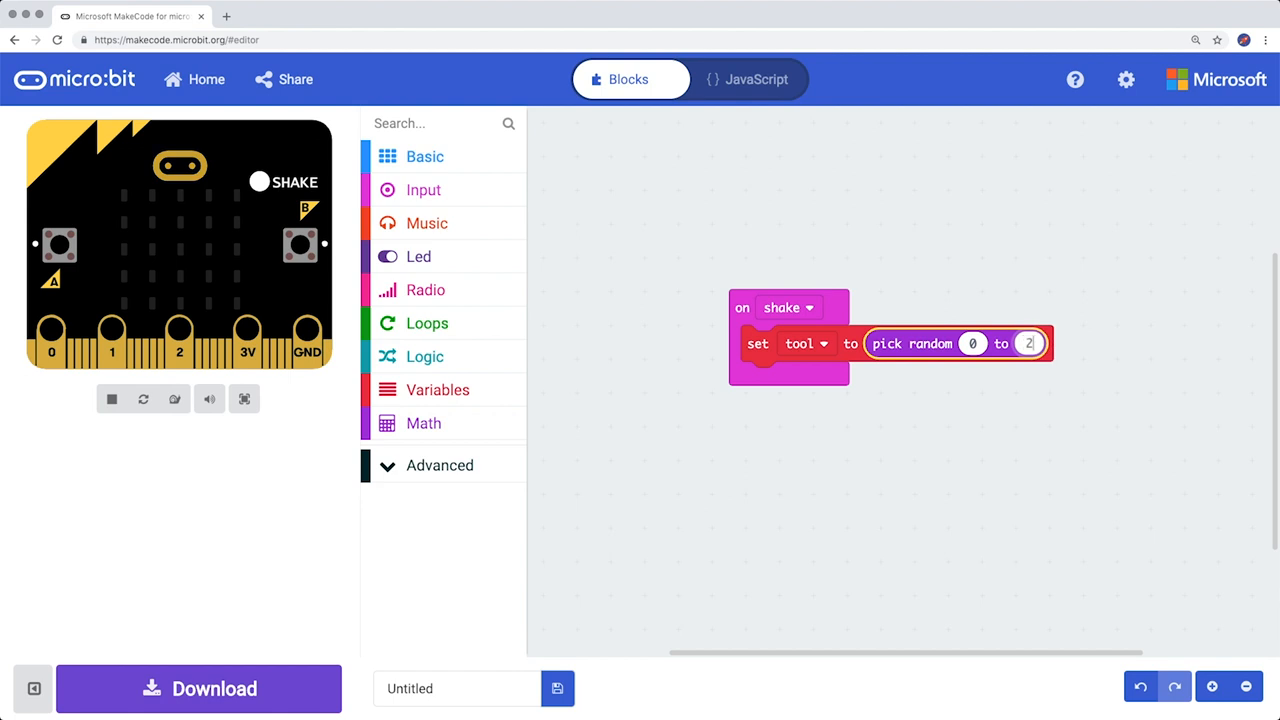
left_click(1092, 374)
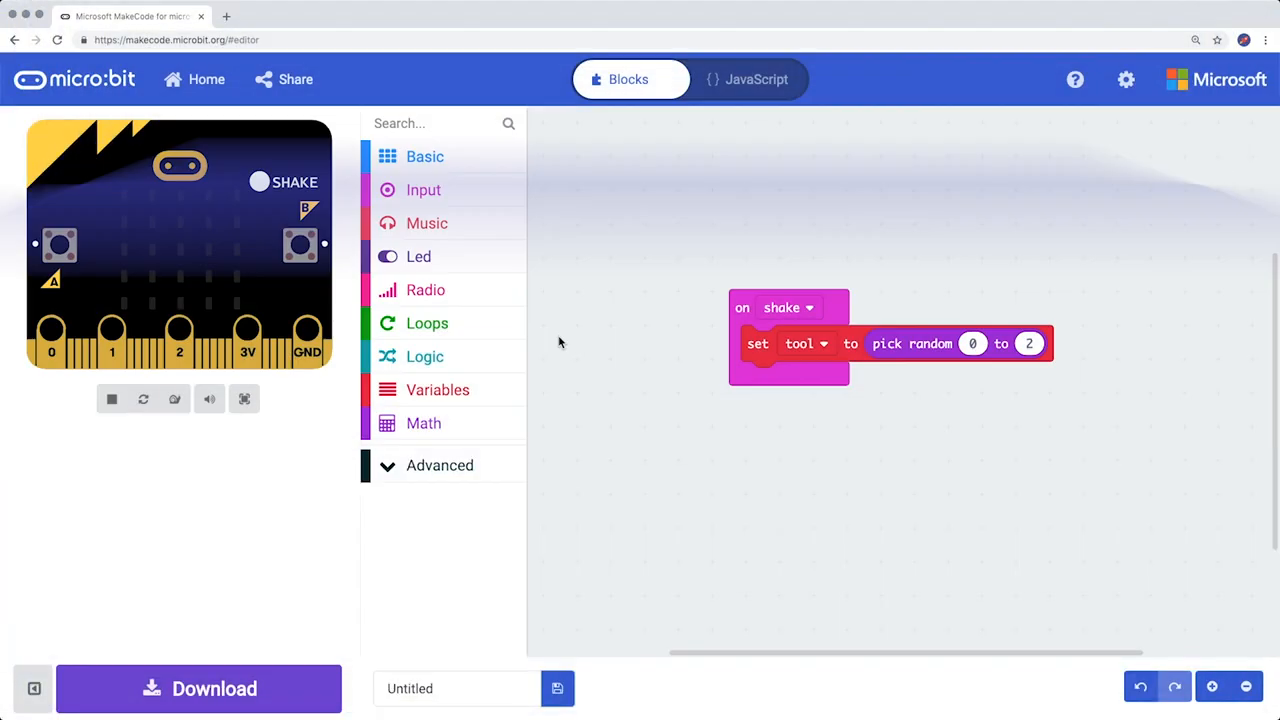
Add an if block whose condition compares tool to 0 using a Logic equals block.
left_click(424, 356)
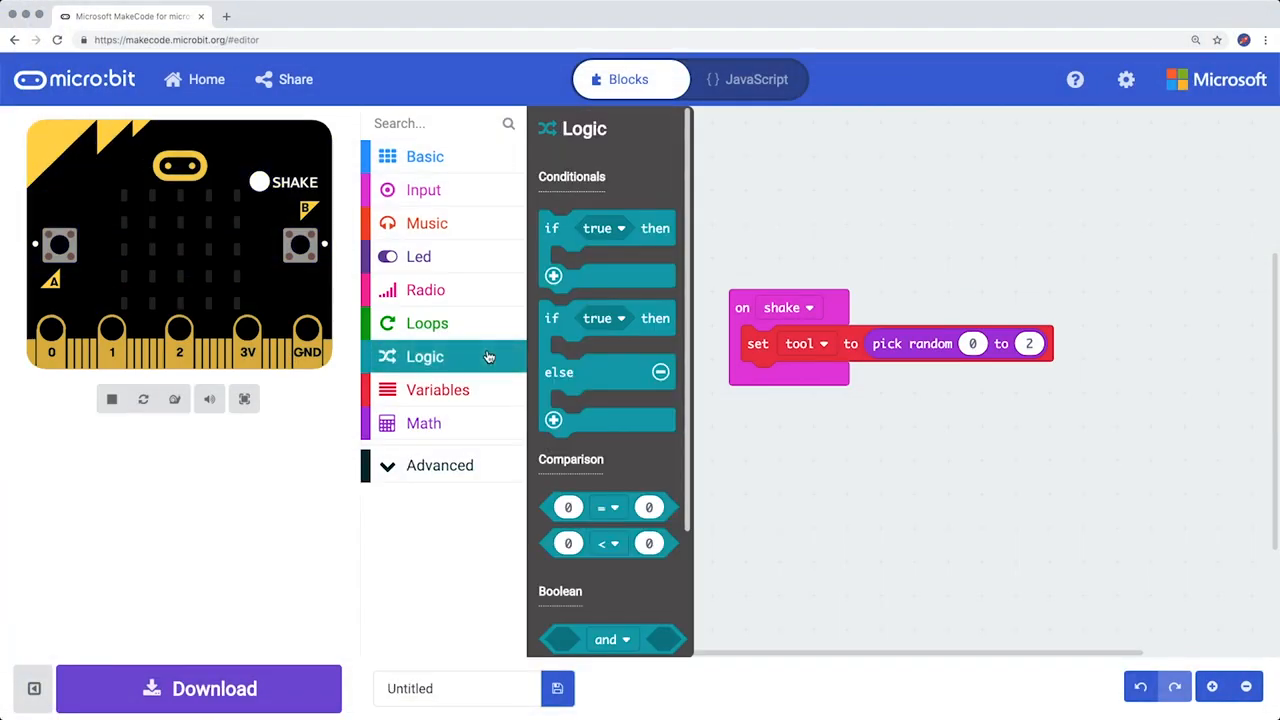
mouse_move(618, 248)
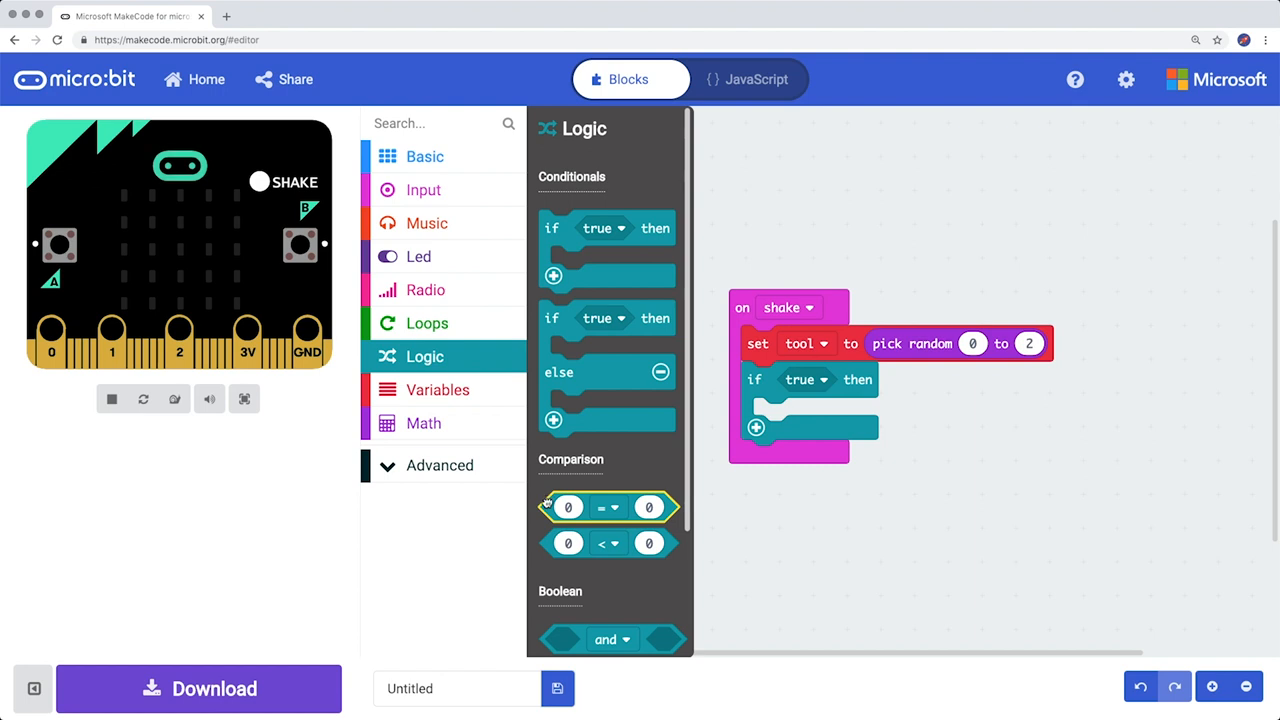
left_click_drag(608, 508, 810, 380)
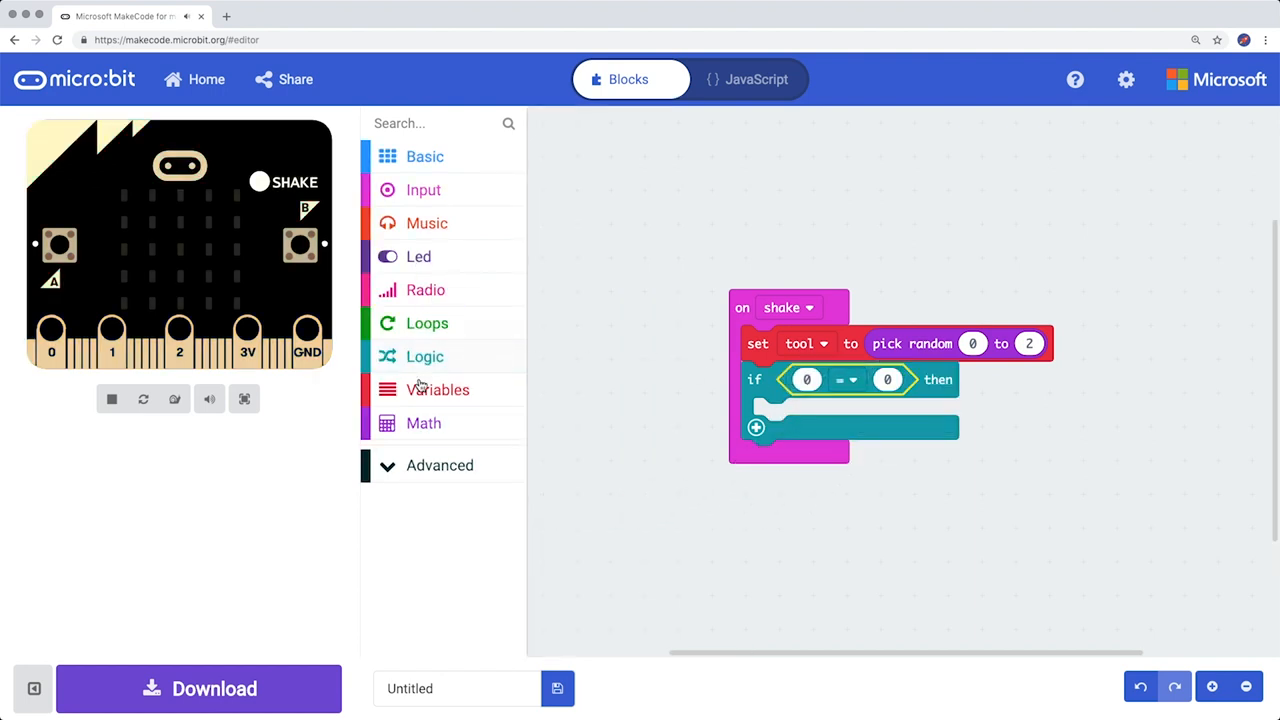
left_click(436, 388)
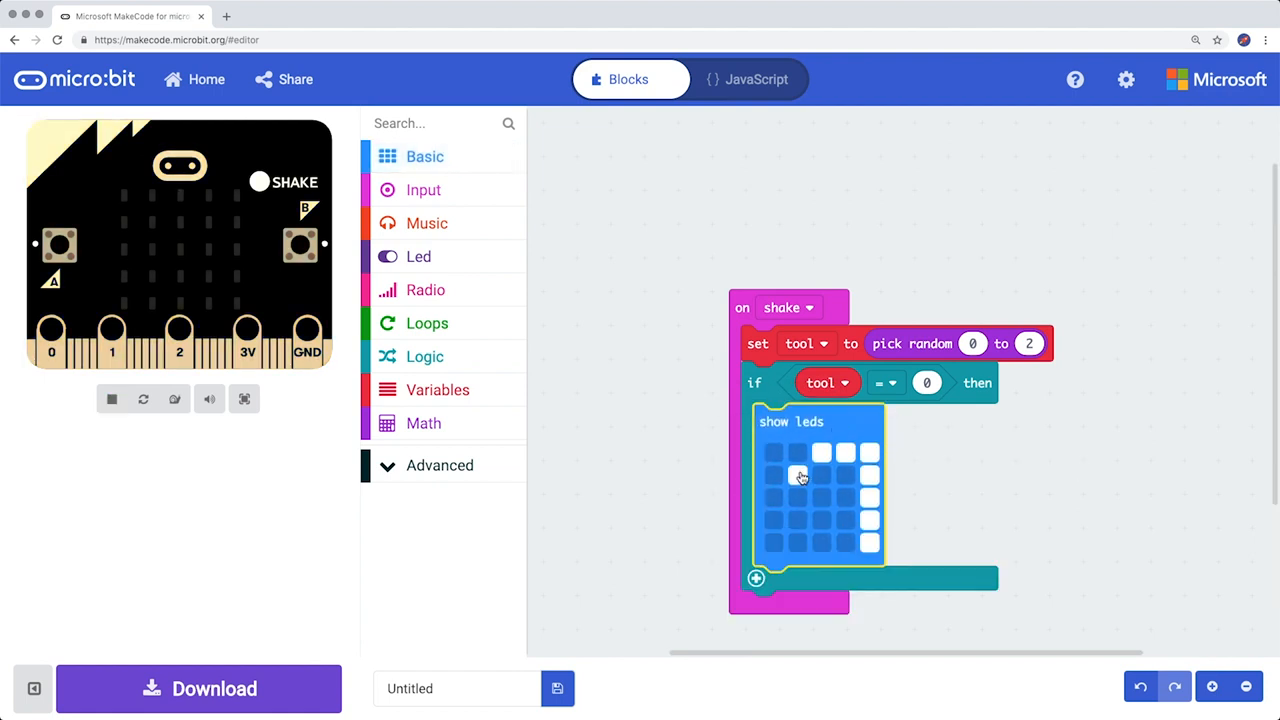
Light another LED to finish the paper picture in the tool-equals-0 branch.
left_click(800, 476)
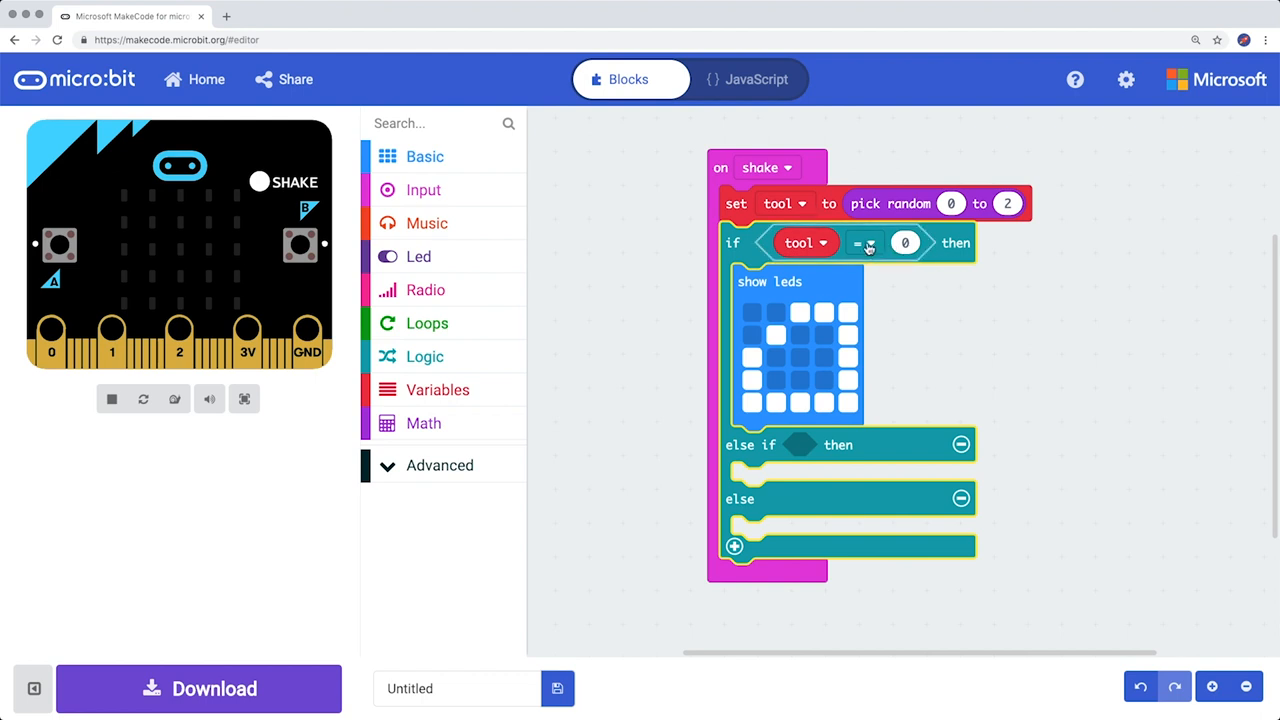
Duplicate the tool comparison into else if and change its value to 1.
right_click(868, 246)
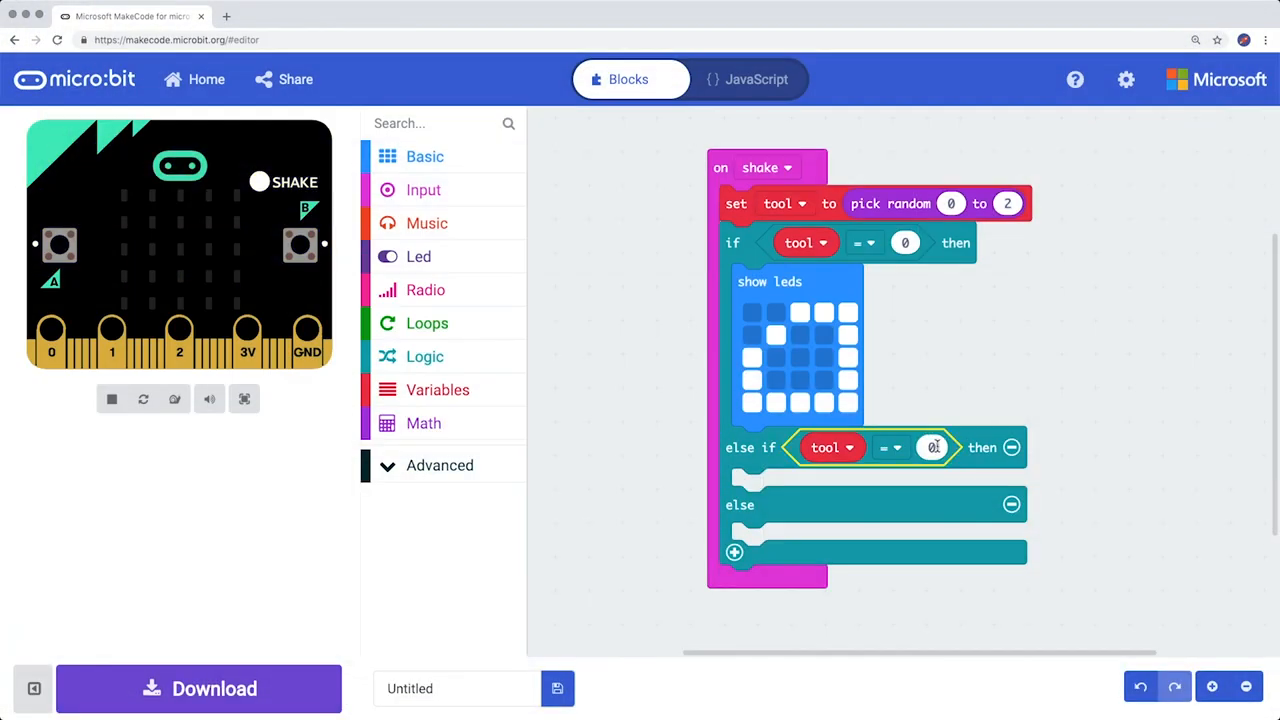
type("1")
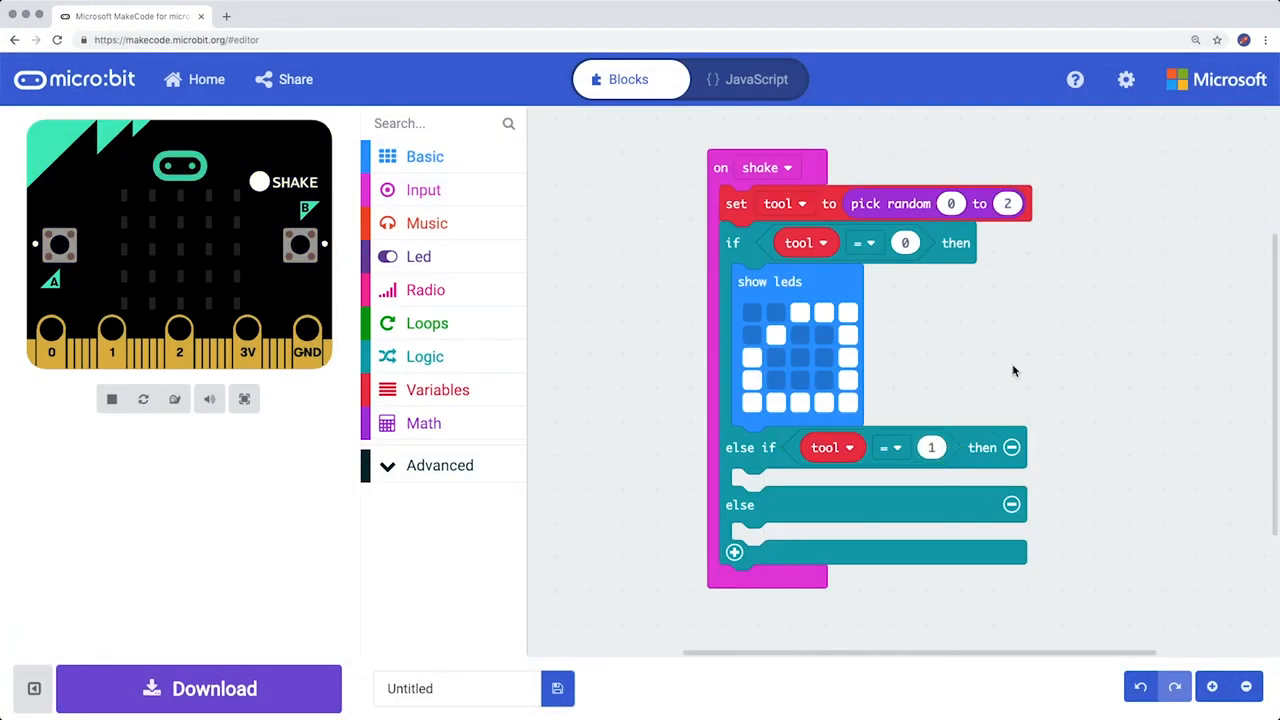
left_click(424, 156)
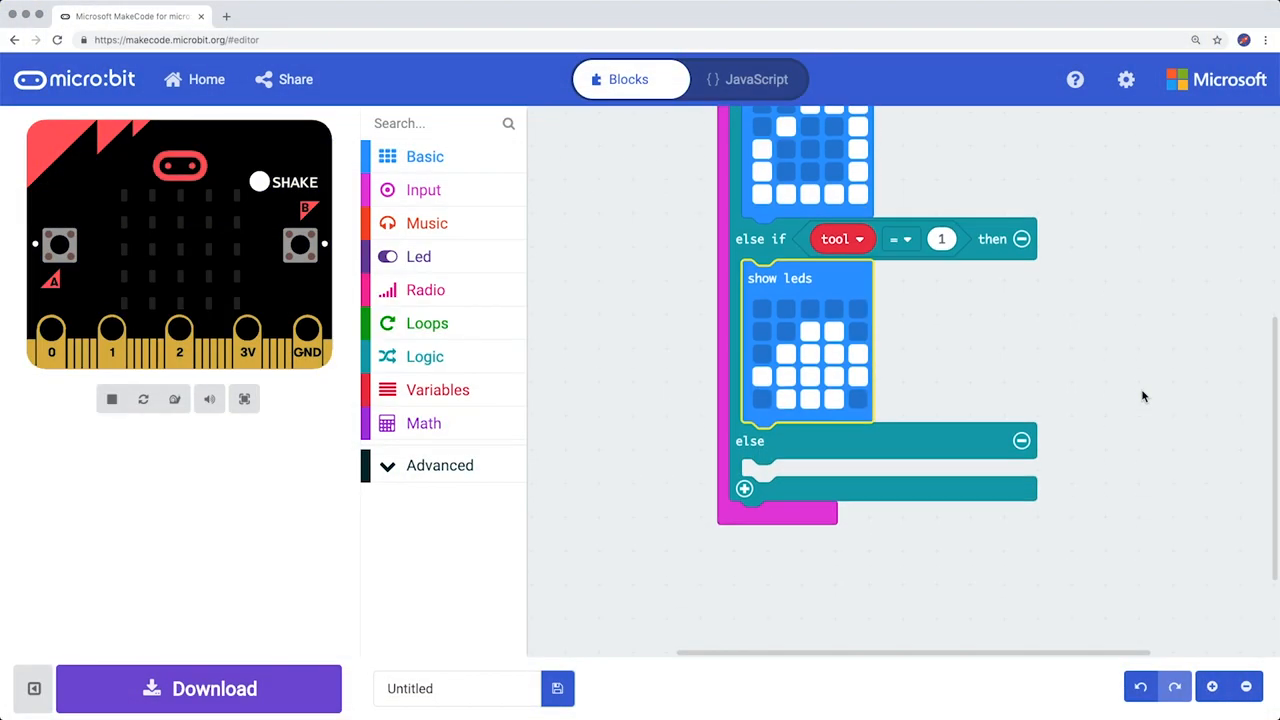
Add a show leds block from Basic to the else branch for the scissors picture.
scroll("down", 3)
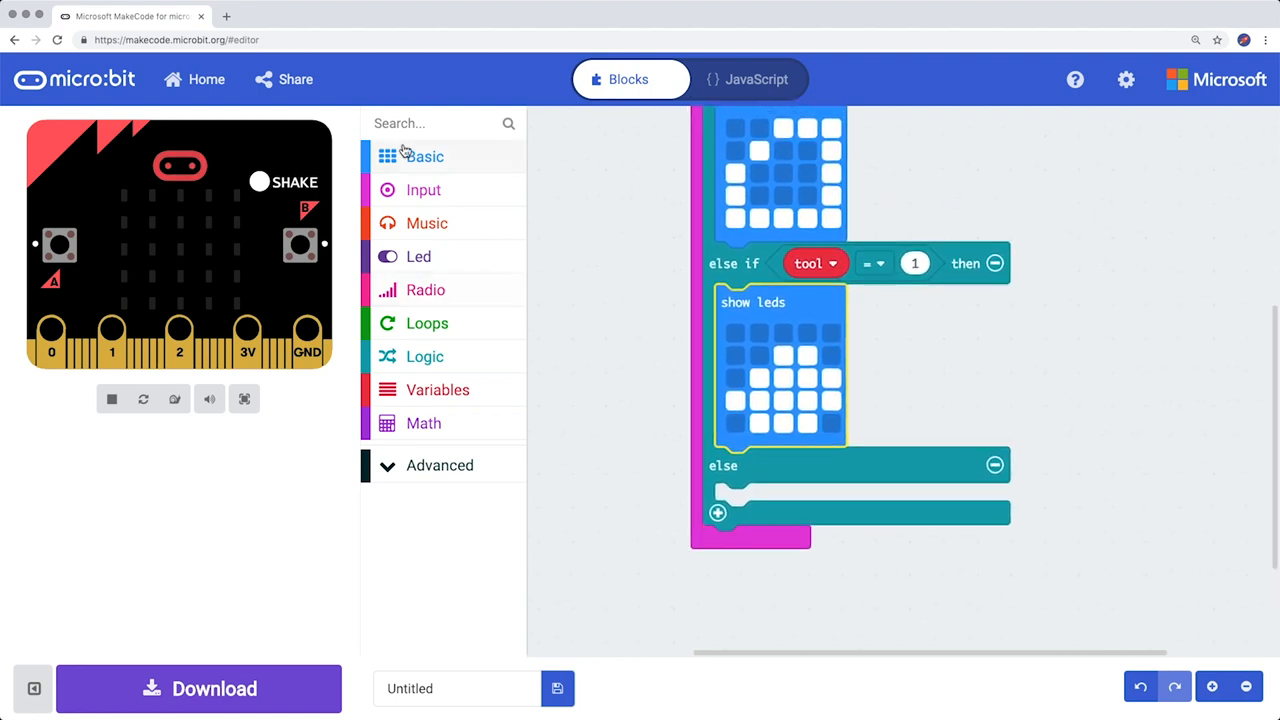
left_click(424, 156)
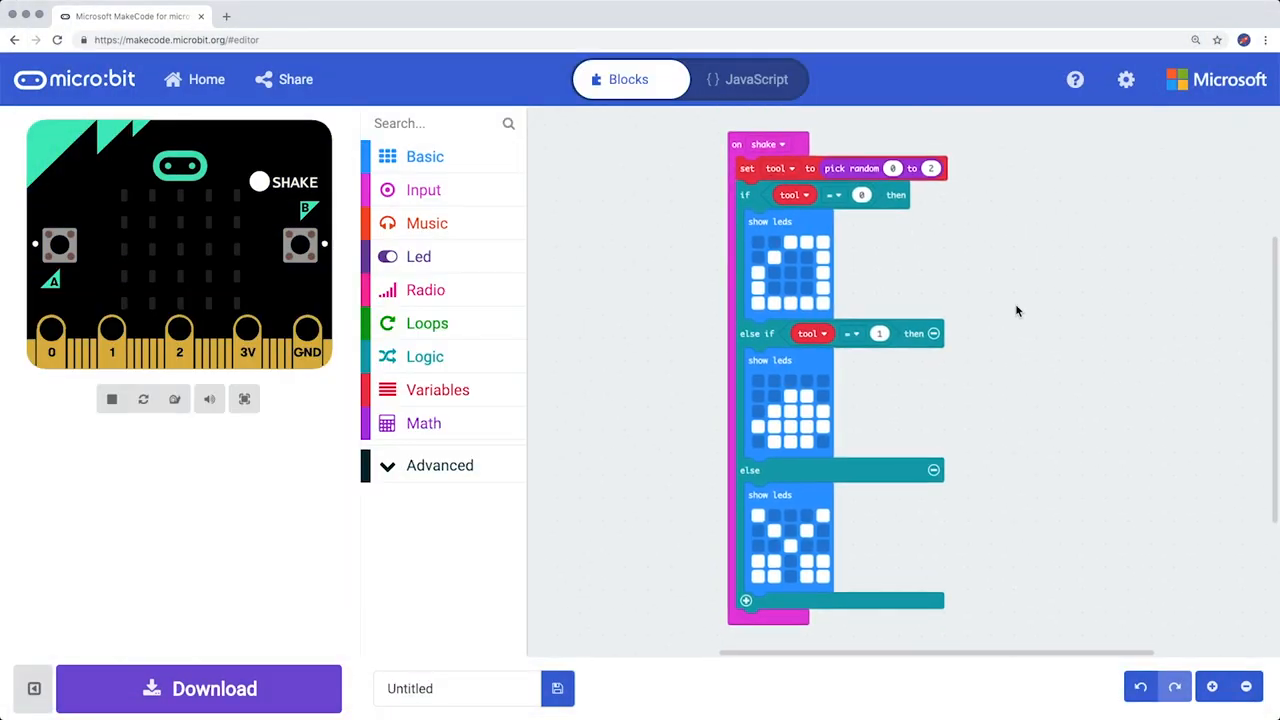
mouse_move(1024, 312)
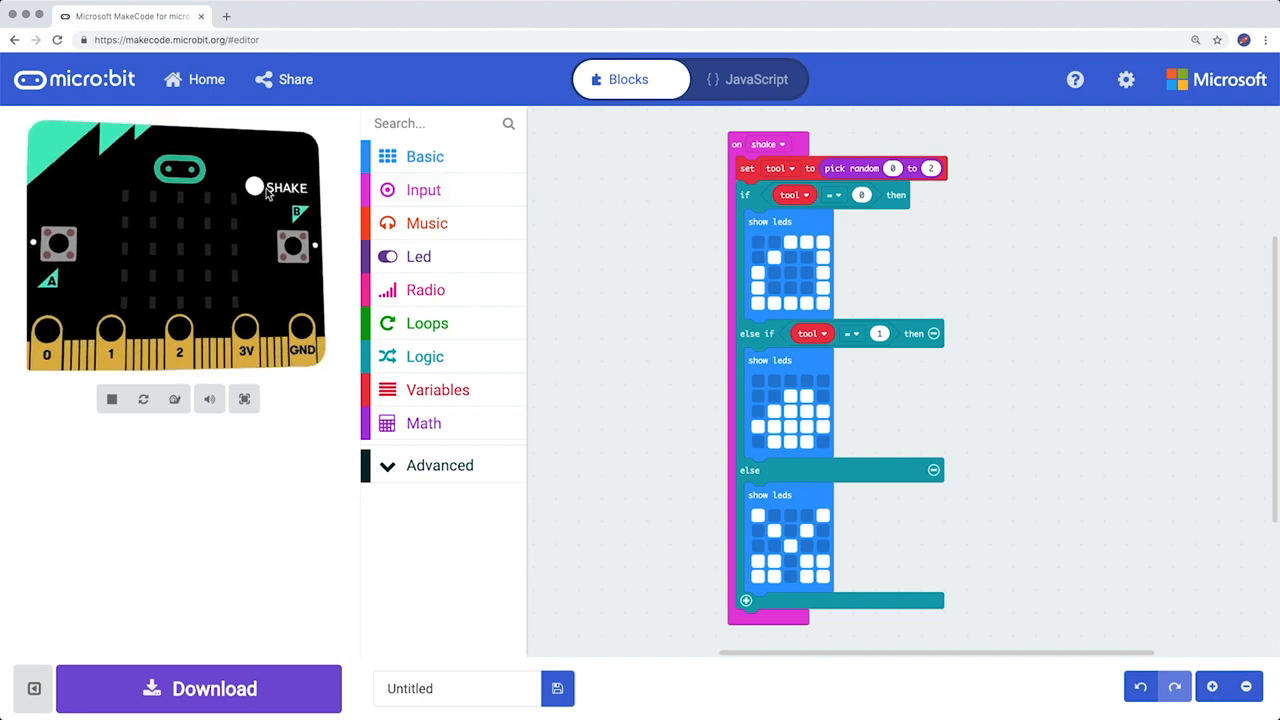
Shake the simulated micro:bit to display one of the tool pictures.
left_click(256, 188)
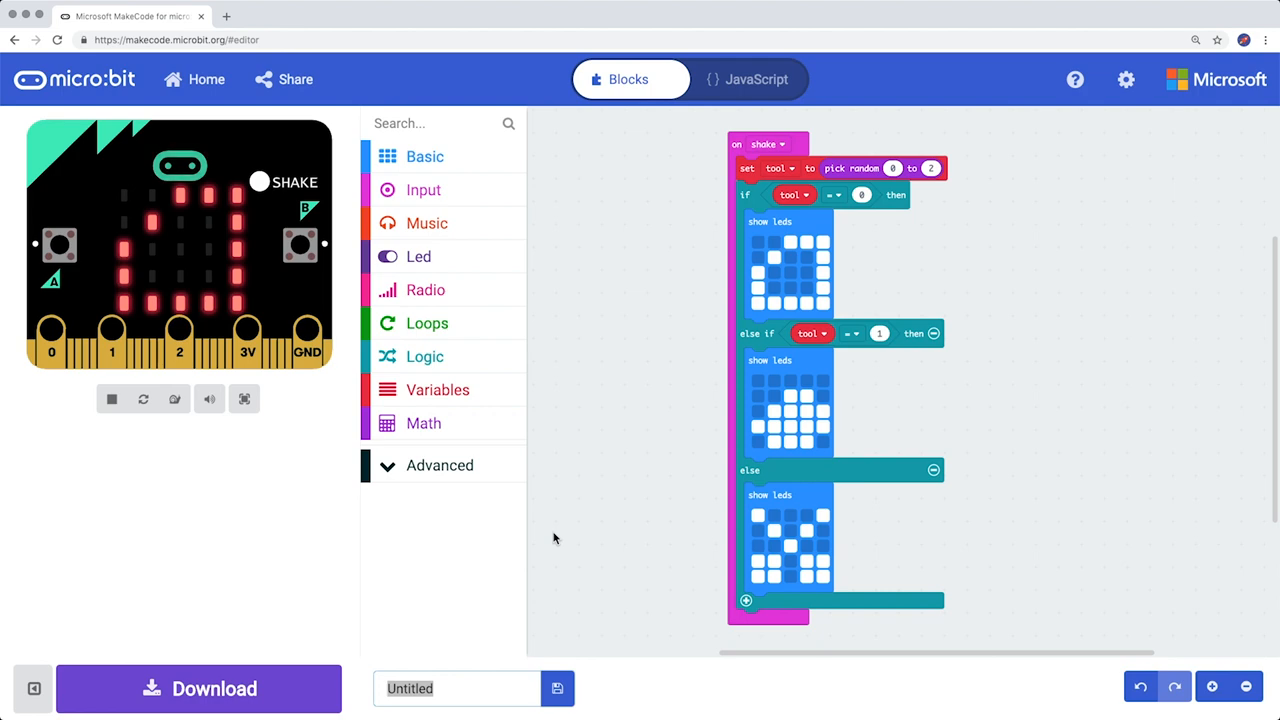
Name the project RockpaperScissors and save it, downloading the hex file.
type("RockpaperScissors")
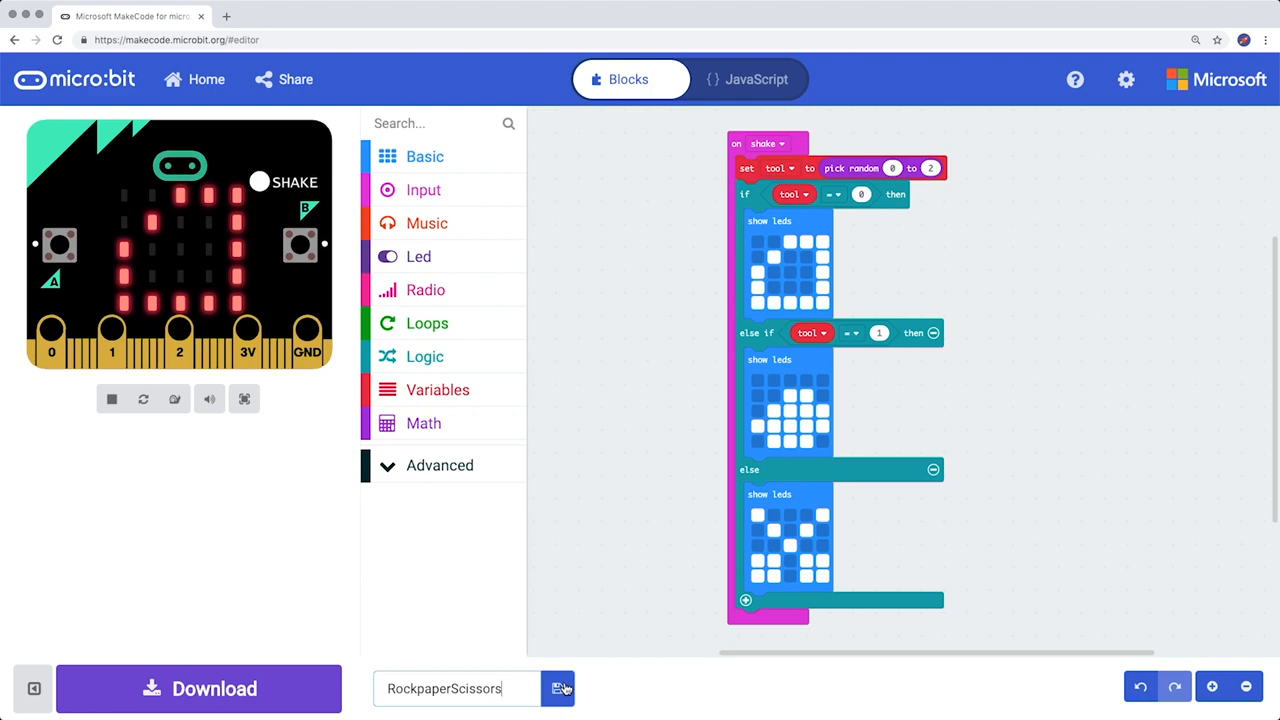
left_click(560, 688)
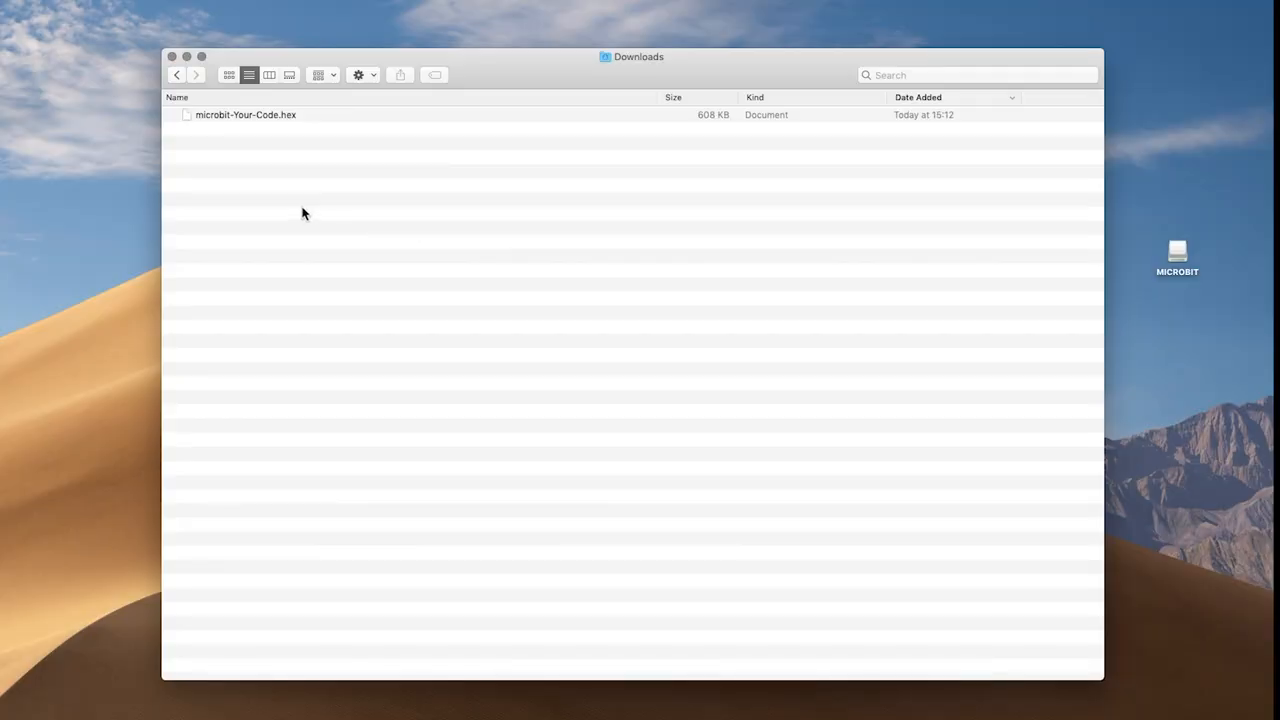
Drag microbit-Your-Code.hex from Downloads onto the MICROBIT drive.
left_click_drag(244, 114, 1160, 308)
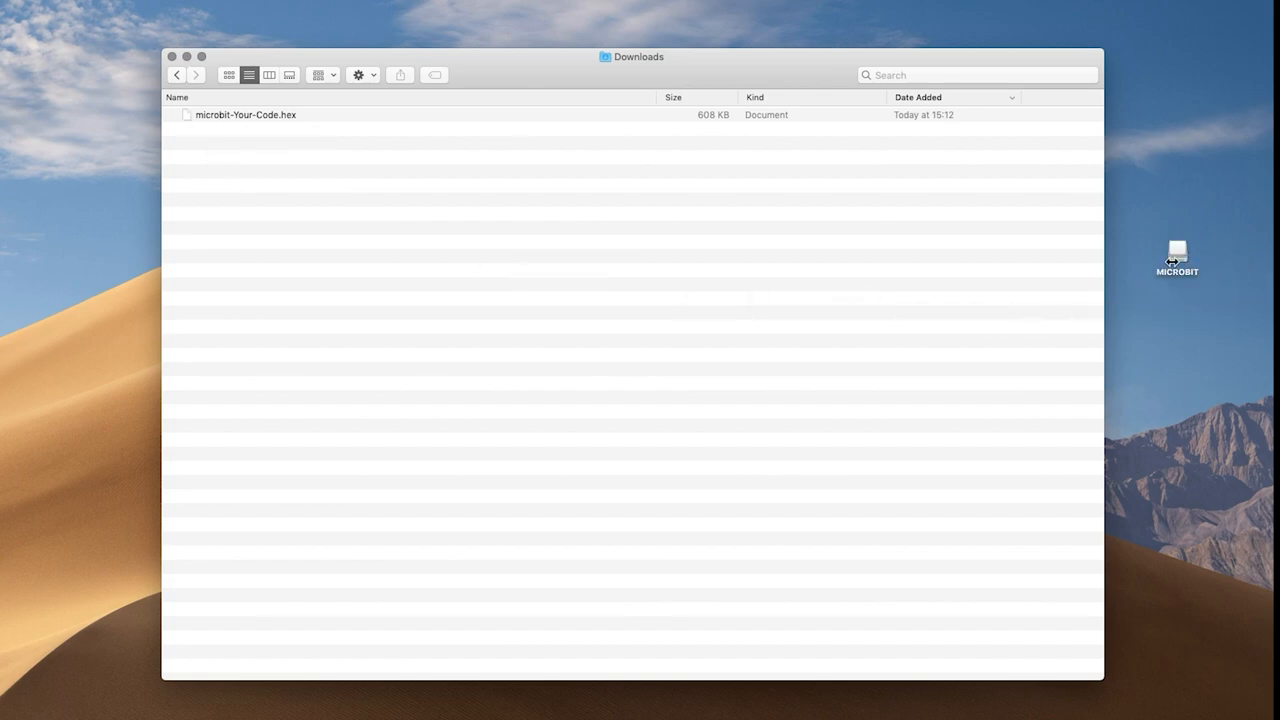
left_click_drag(244, 114, 1176, 256)
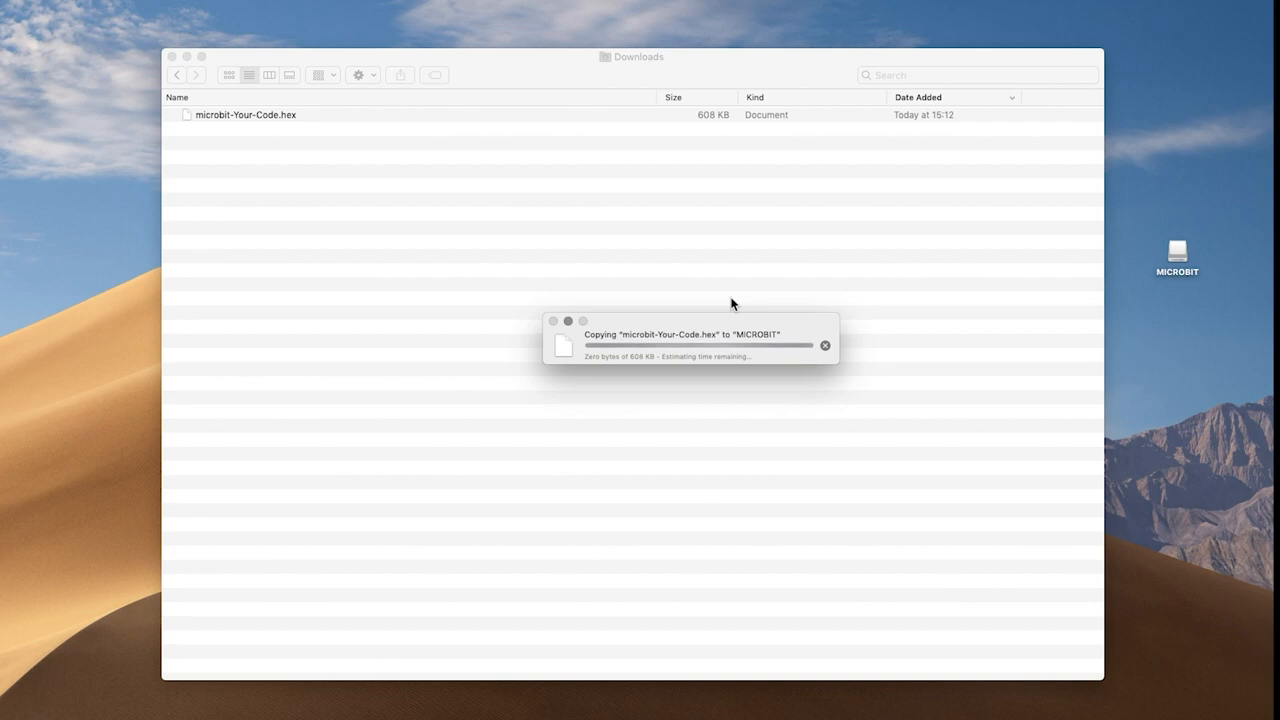